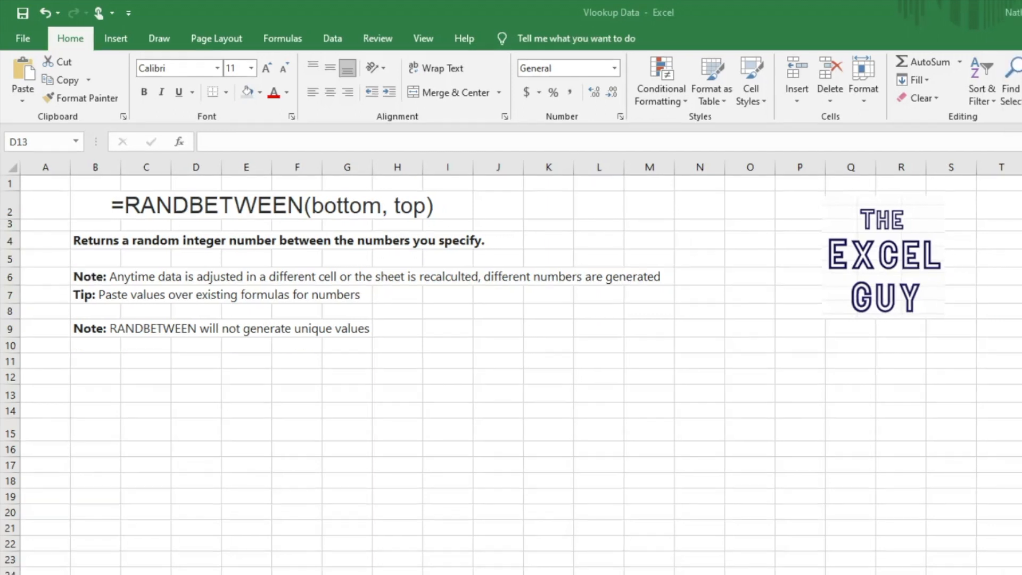
On the Data sheet, enter =RANDBETWEEN(50,100) in John's first quarter cell C4.
left_click(190, 547)
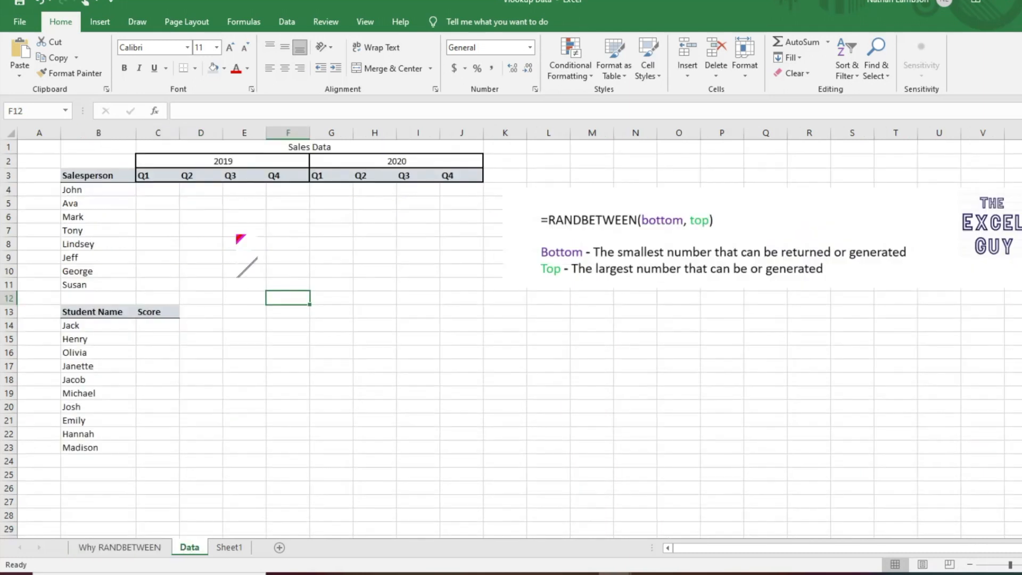
mouse_move(675, 287)
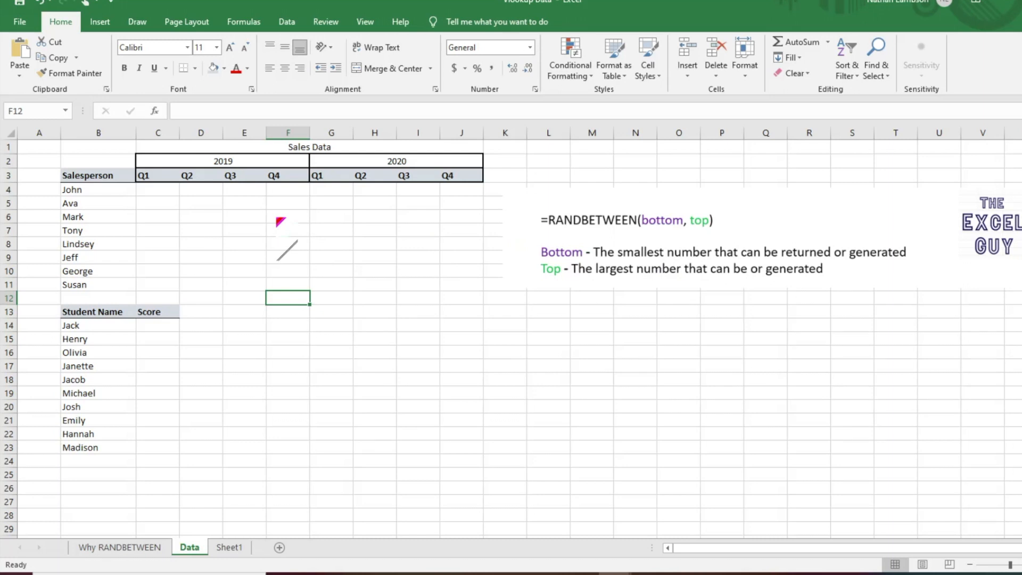
left_click(157, 189)
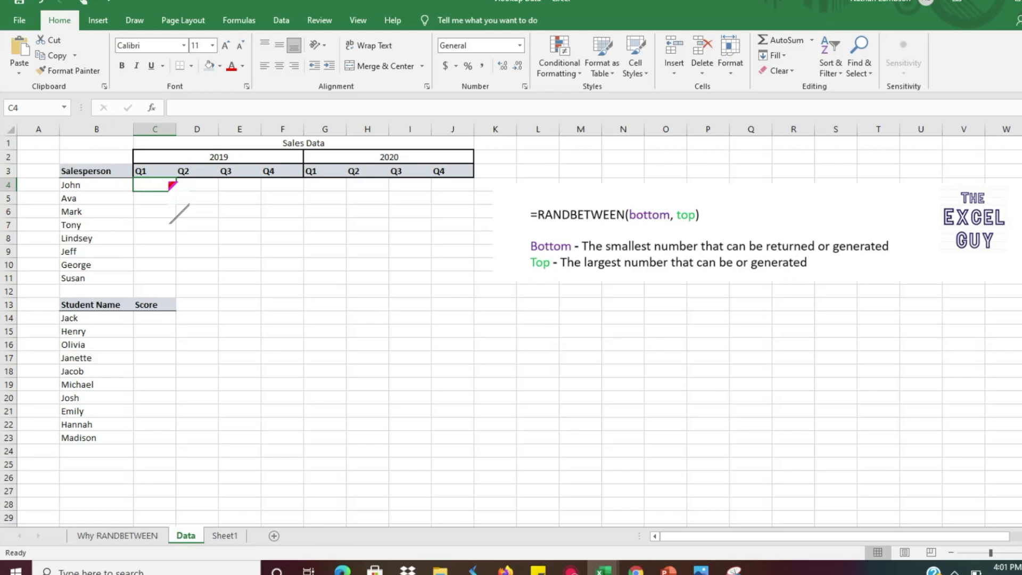
type("=")
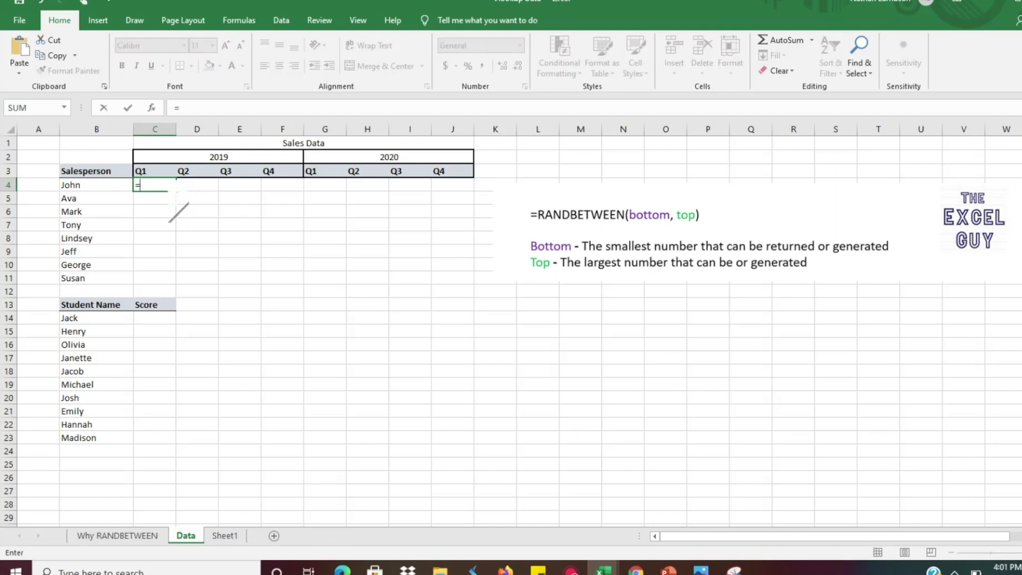
type("rand")
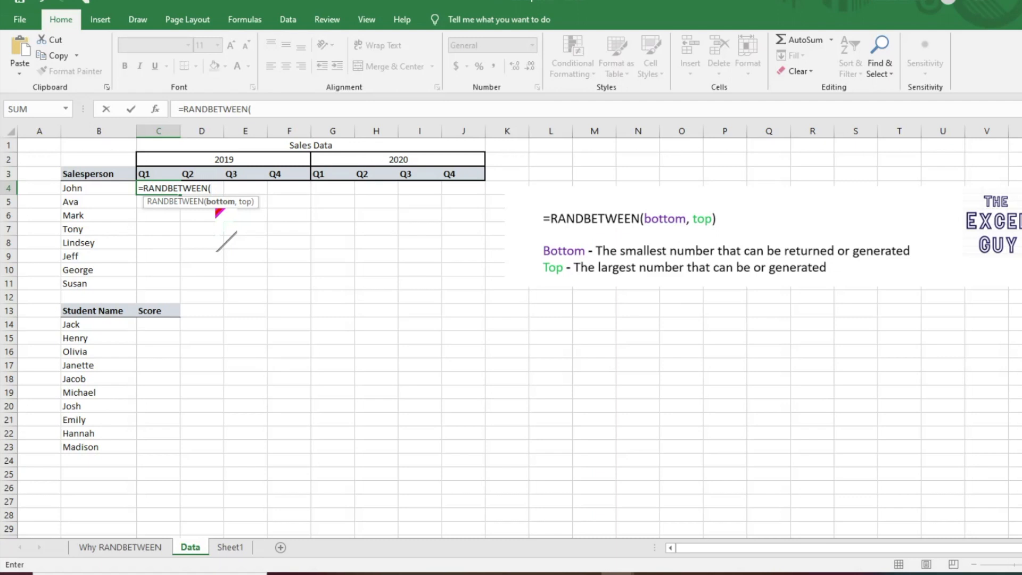
type("50")
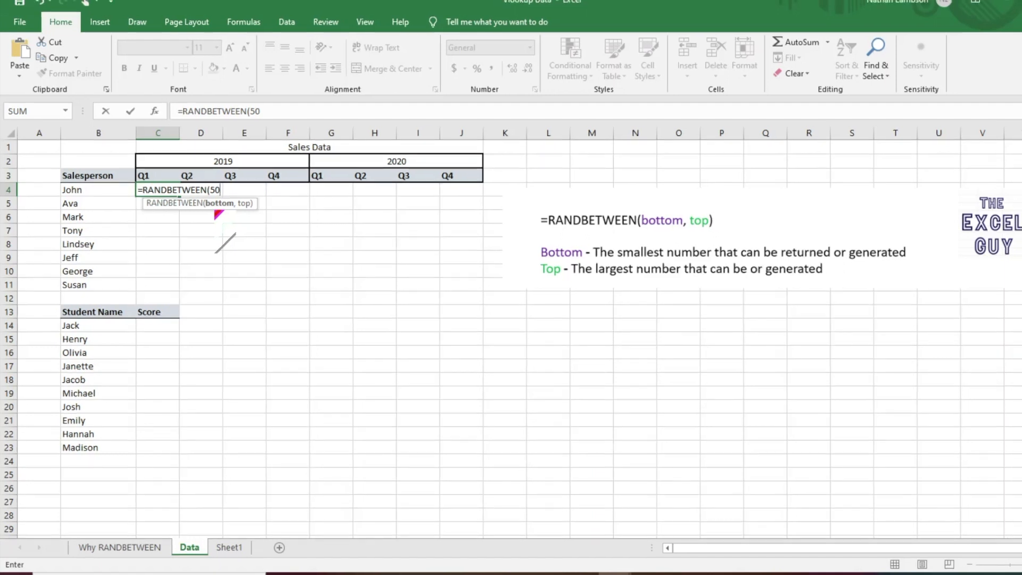
type(",")
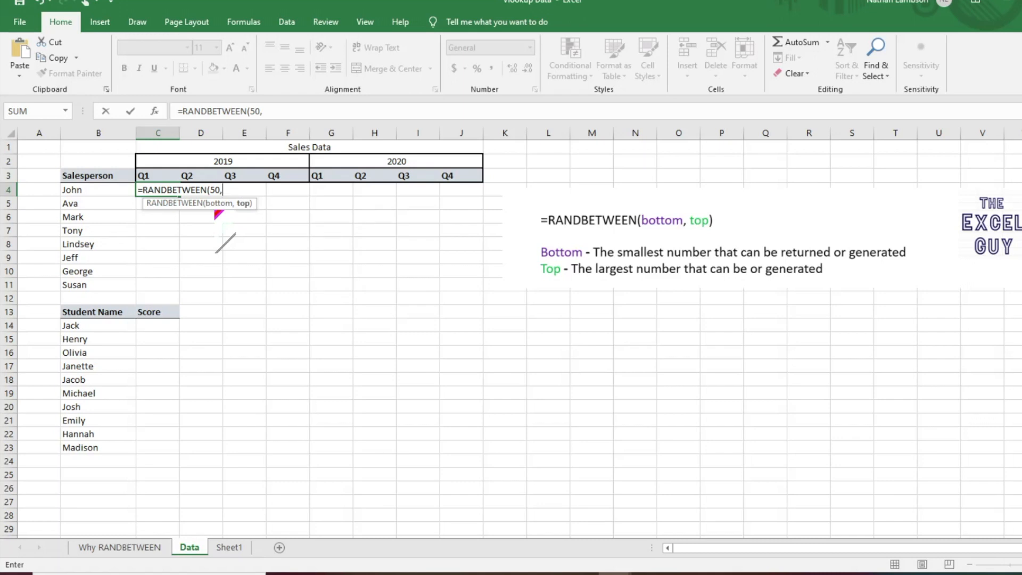
type("100")
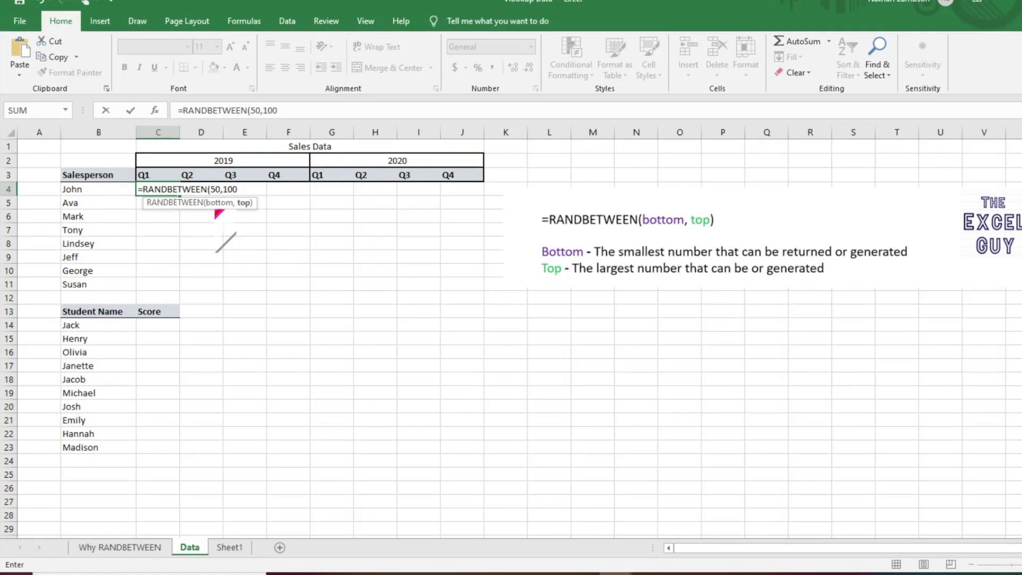
type(")")
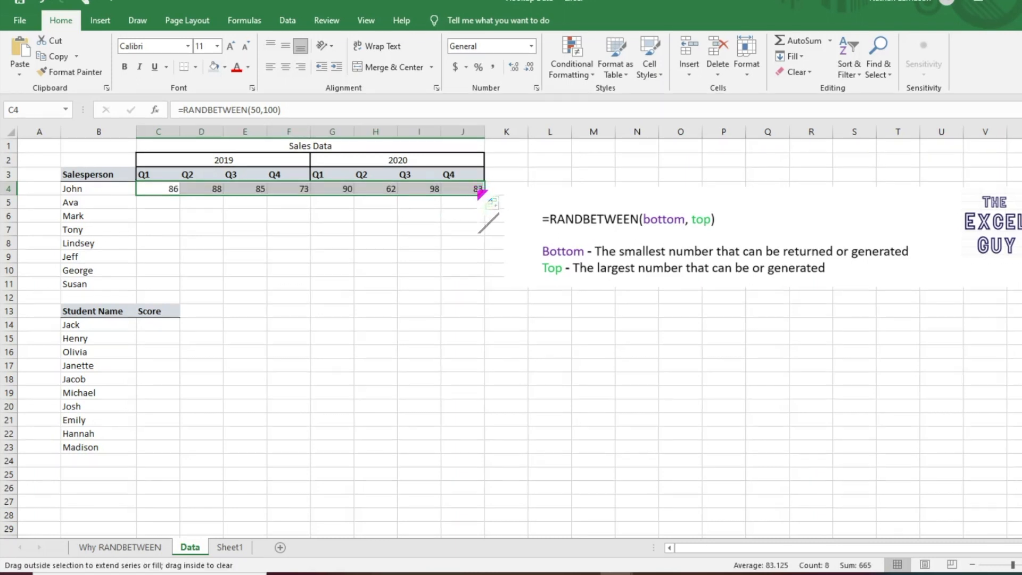
Fill the RANDBETWEEN formula down through row 11, recalculate, and select C4:J11.
left_click_drag(479, 193, 485, 288)
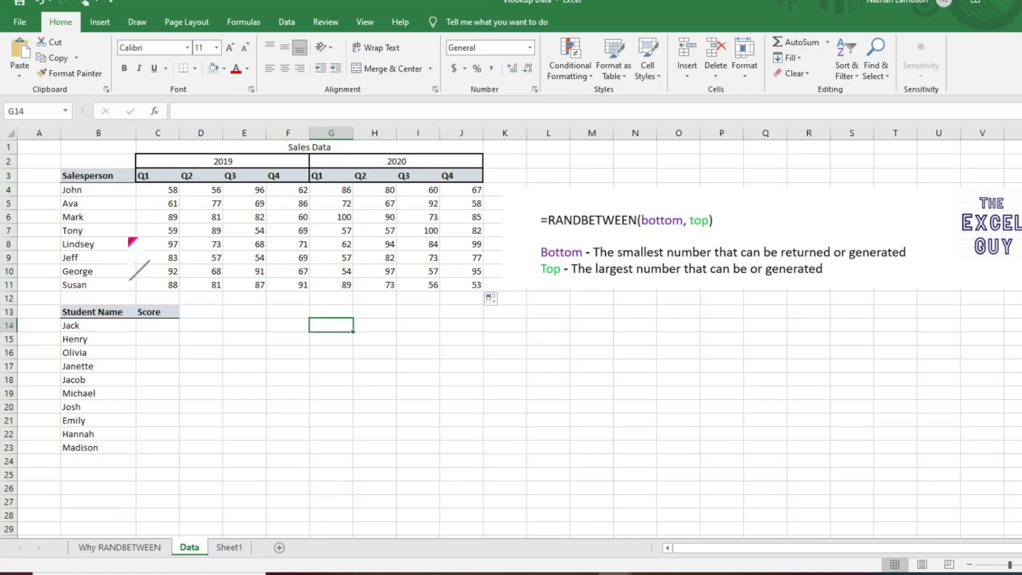
left_click(242, 434)
type("Brian")
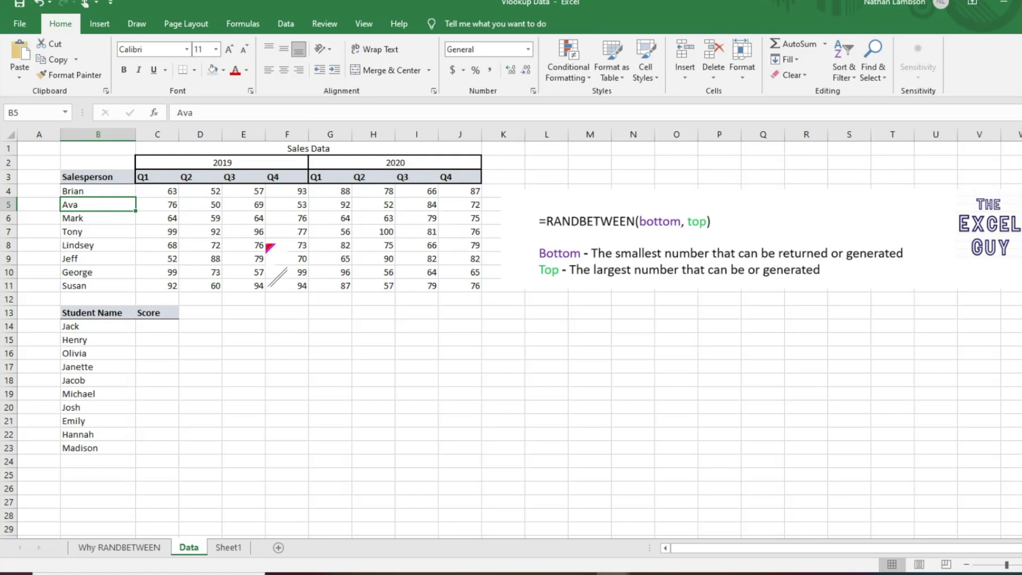
key("f9")
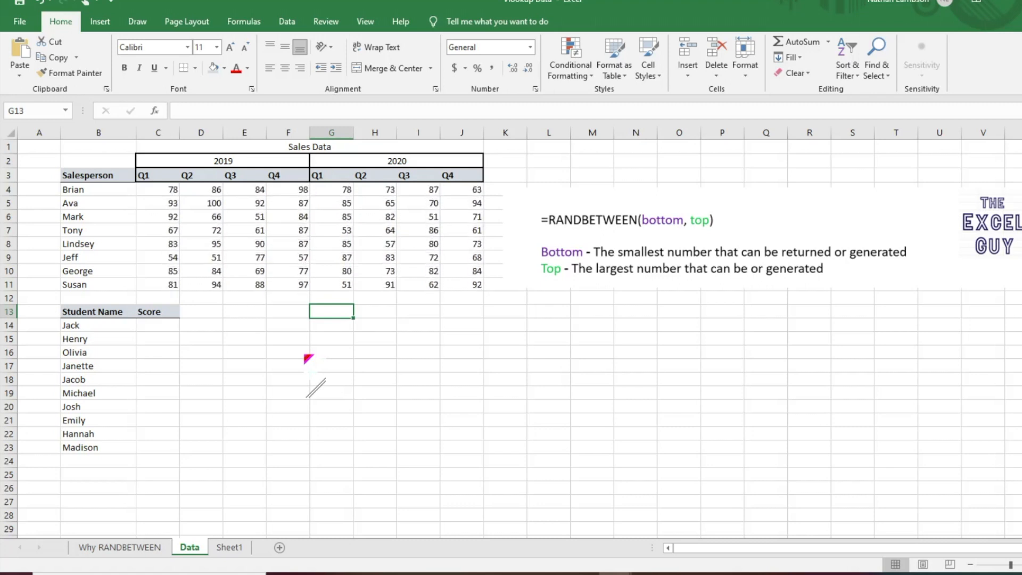
left_click_drag(158, 190, 374, 272)
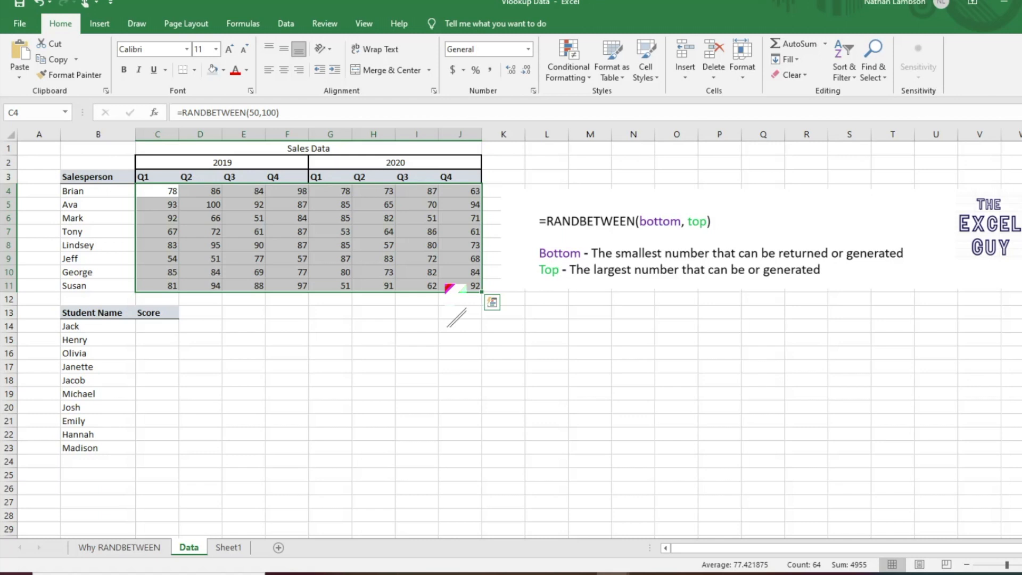
Copy C4:J11 and paste it back as plain values, checking C5 and D7 hold numbers.
key("ctrl+c")
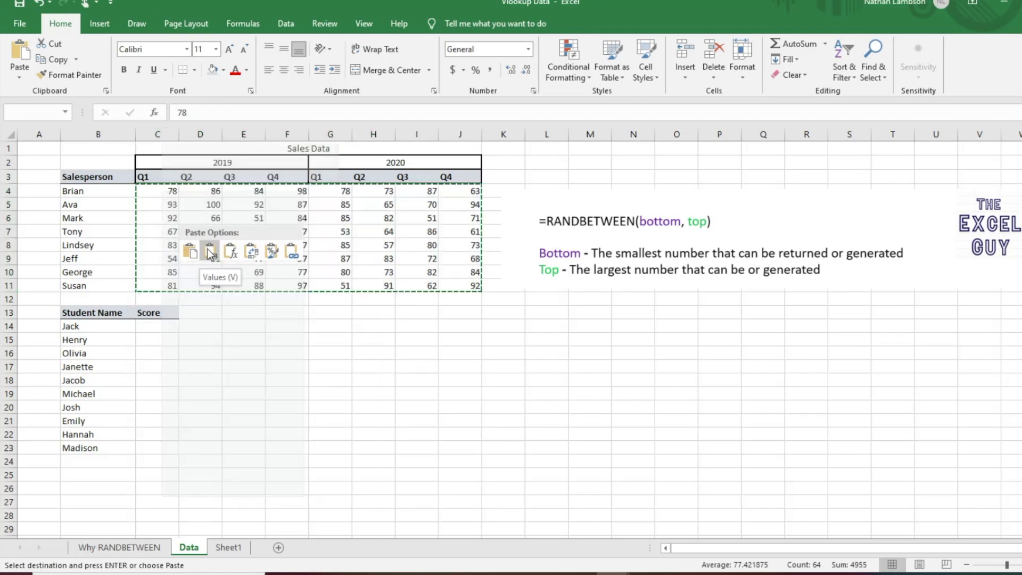
left_click(209, 251)
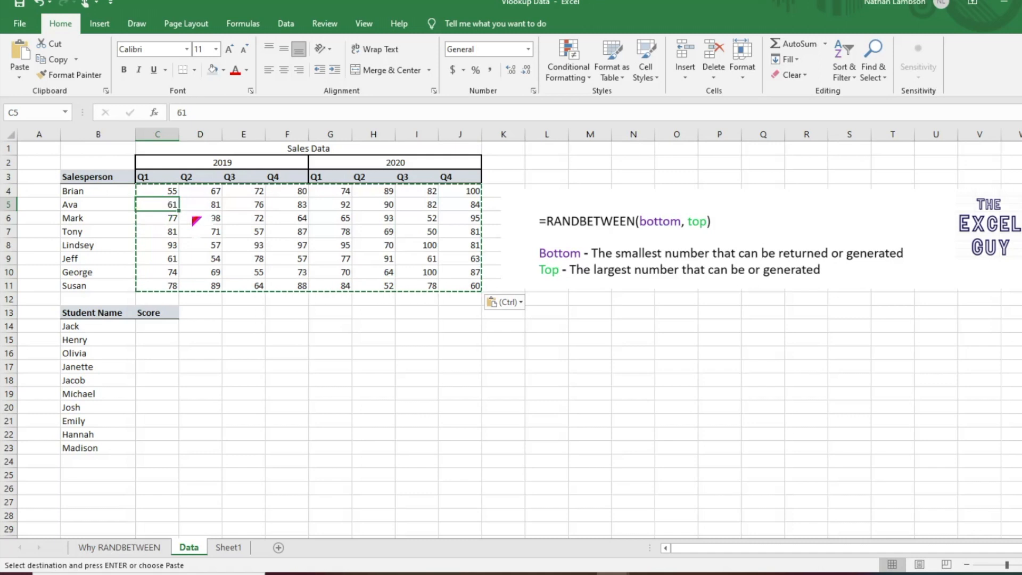
left_click(199, 231)
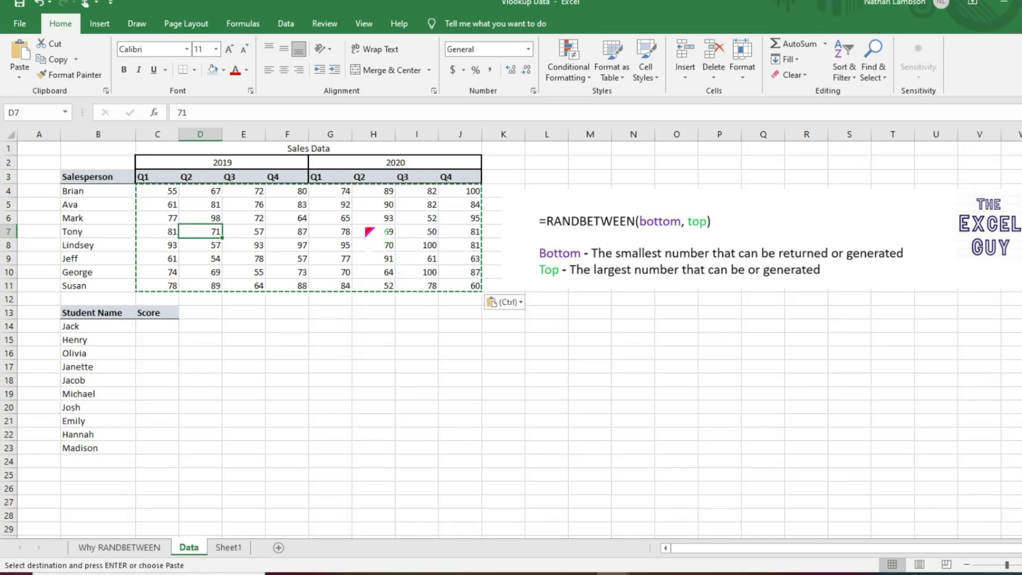
left_click(372, 231)
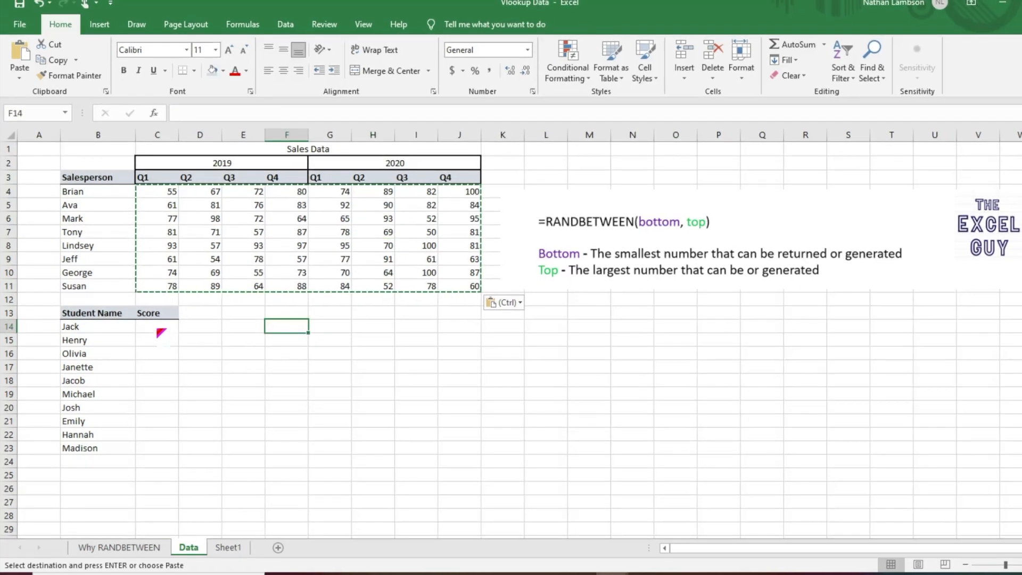
Enter =RANDBETWEEN(1,10) in C14 and fill it down through the last student in C23.
left_click(157, 326)
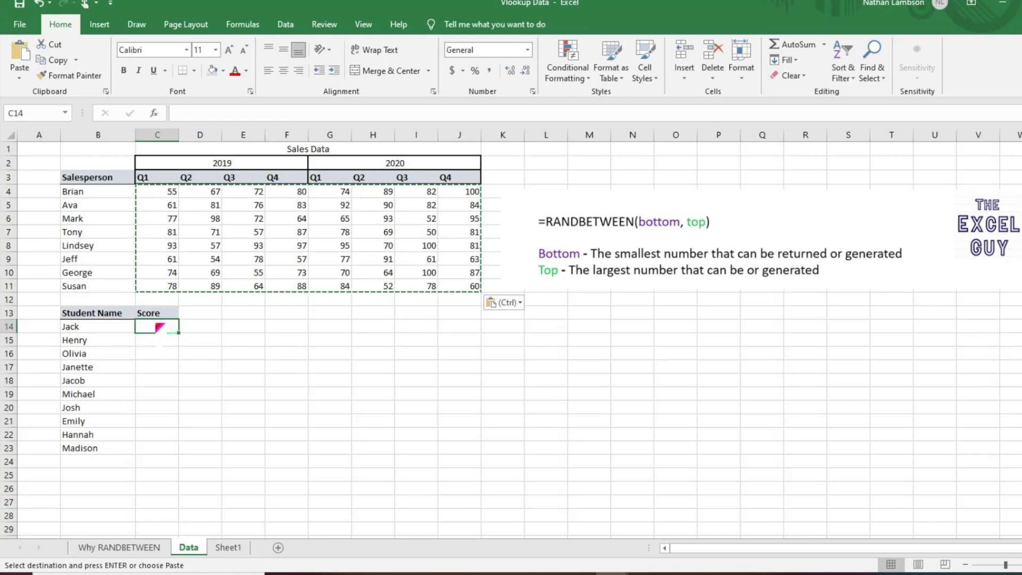
type("=")
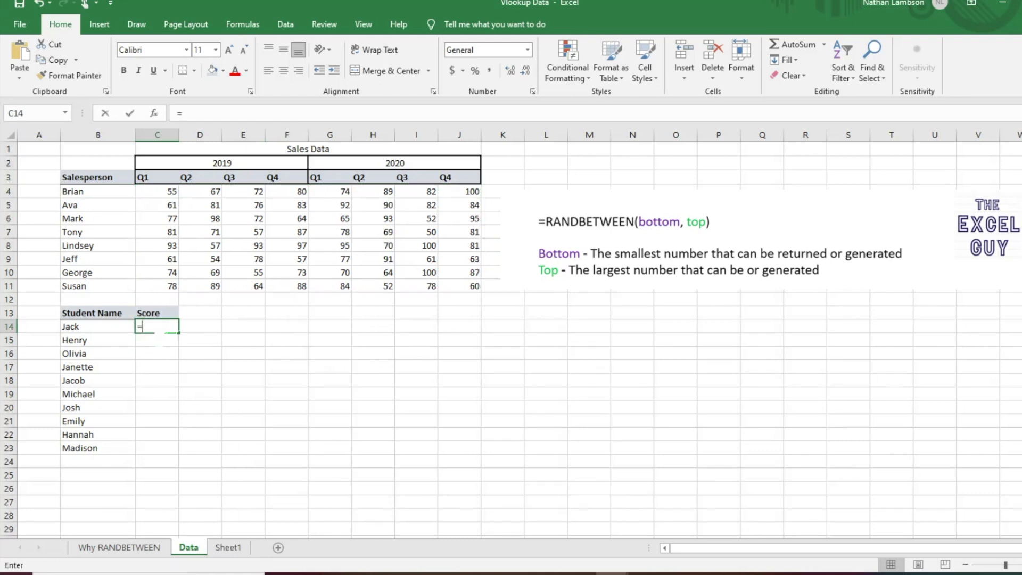
type("rand")
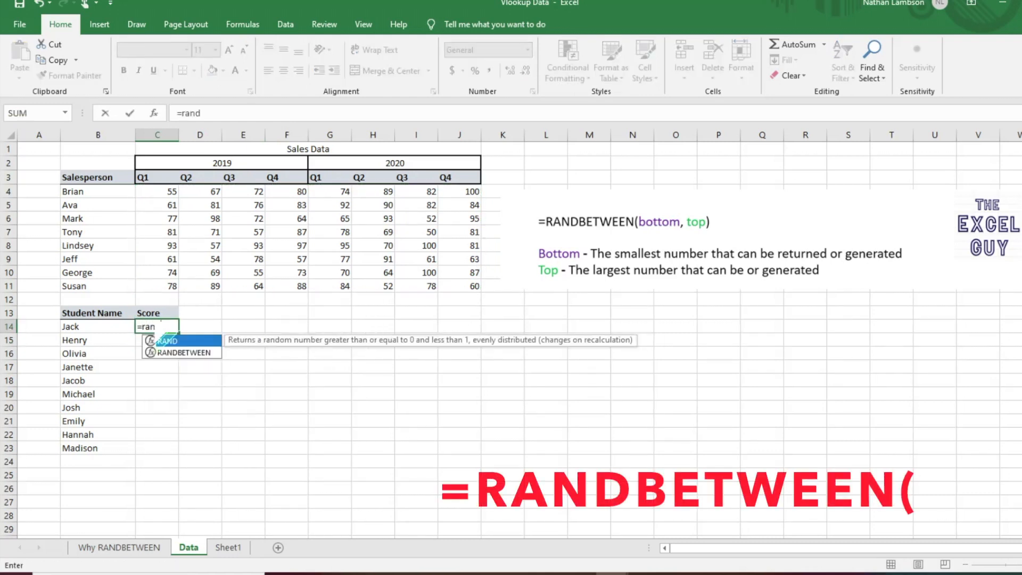
type("b")
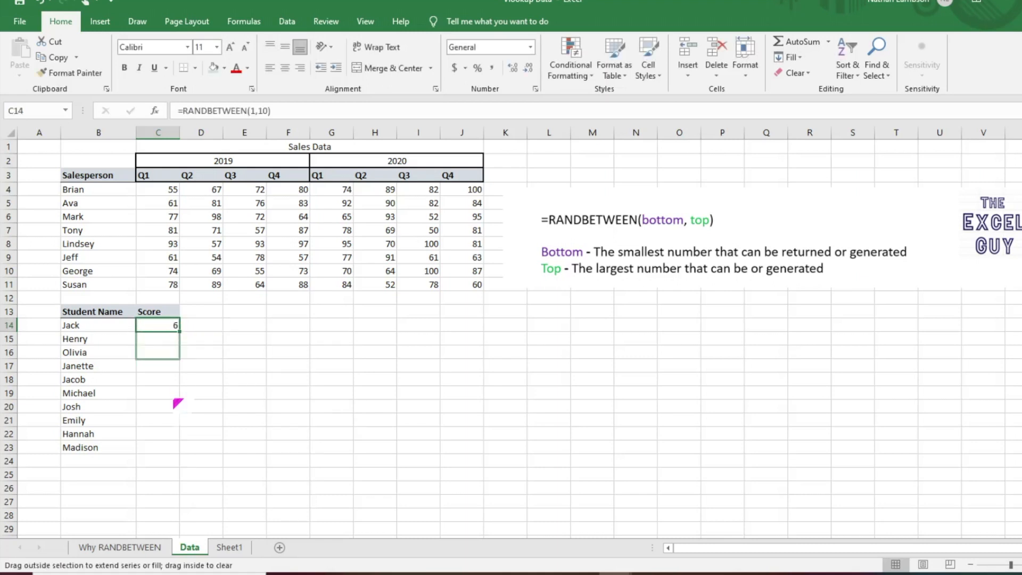
left_click_drag(176, 324, 175, 450)
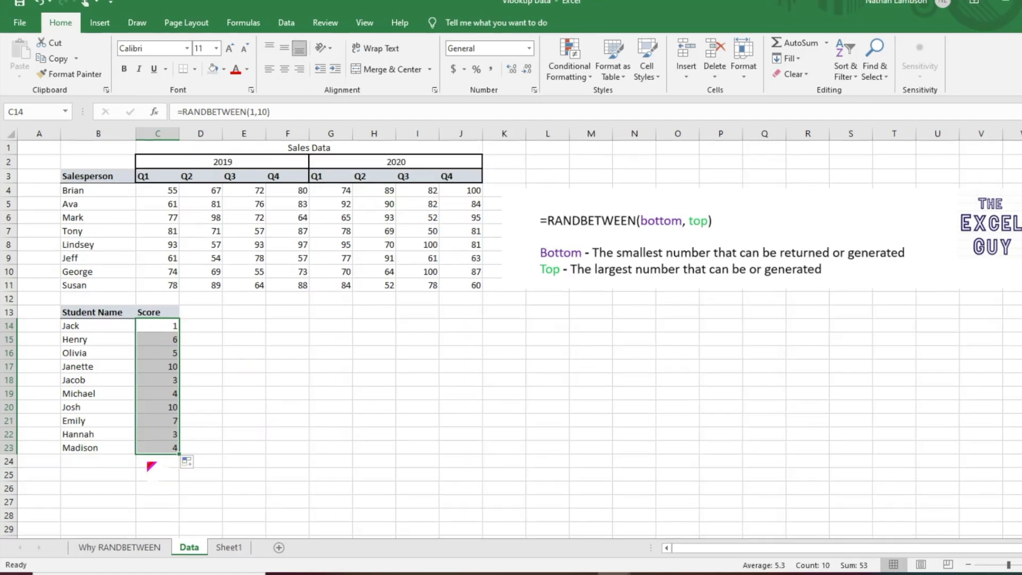
mouse_move(213, 353)
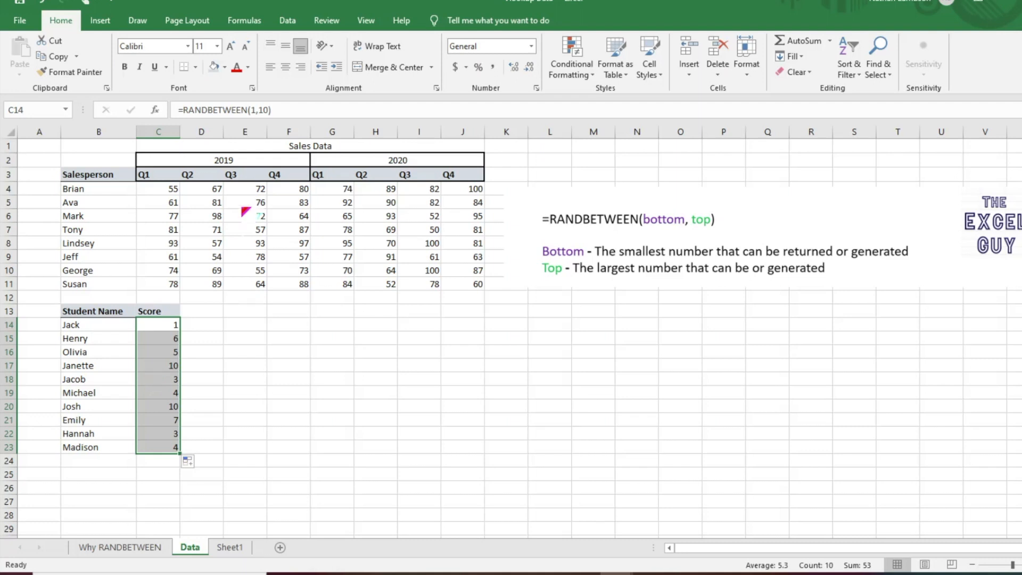
Start =RANDBETWEEN(L3, in Brian's 2019 Q1 cell with L3 as the lower bound.
left_click(158, 189)
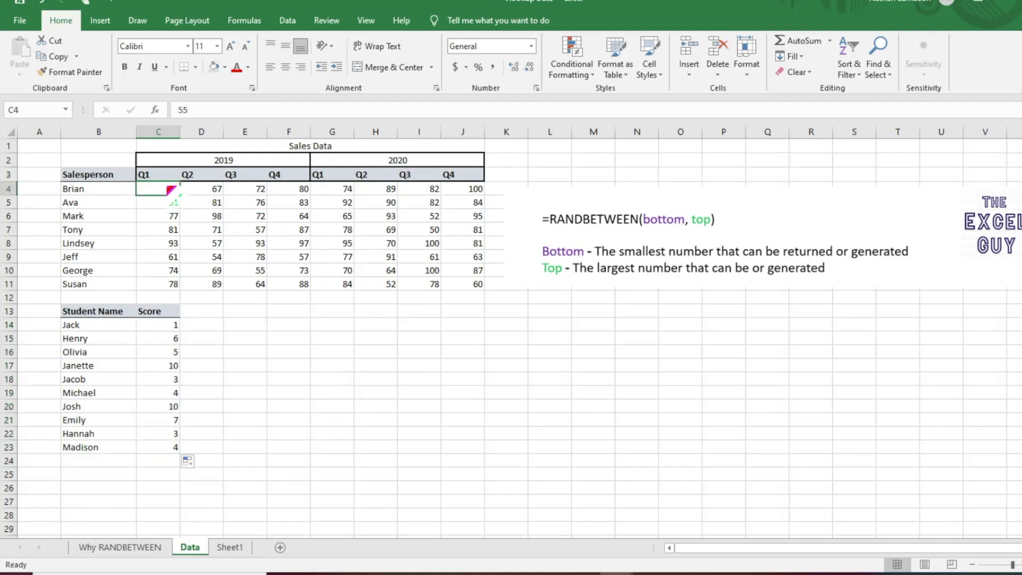
type("=randbet")
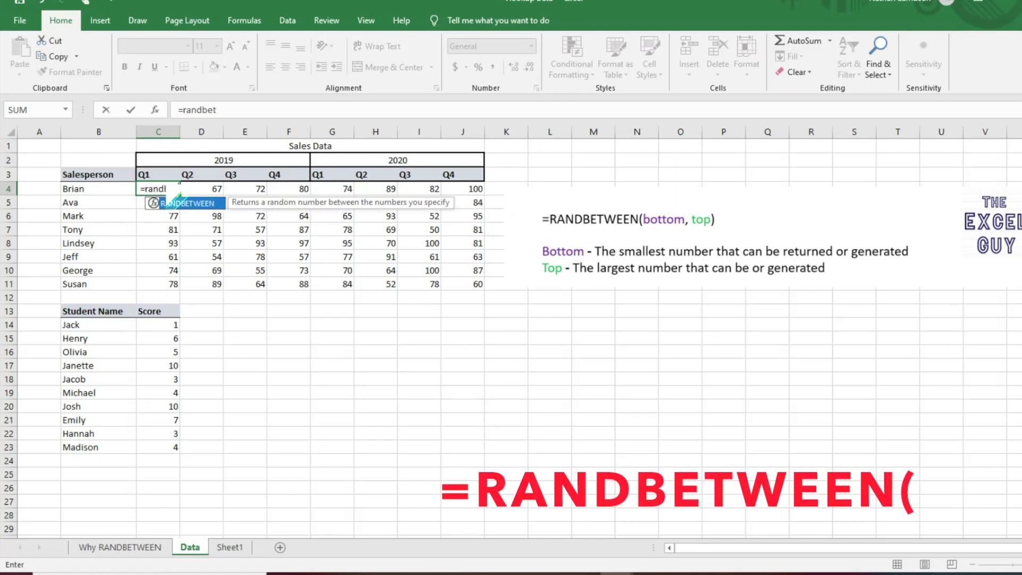
type("RANDBETWEEN(")
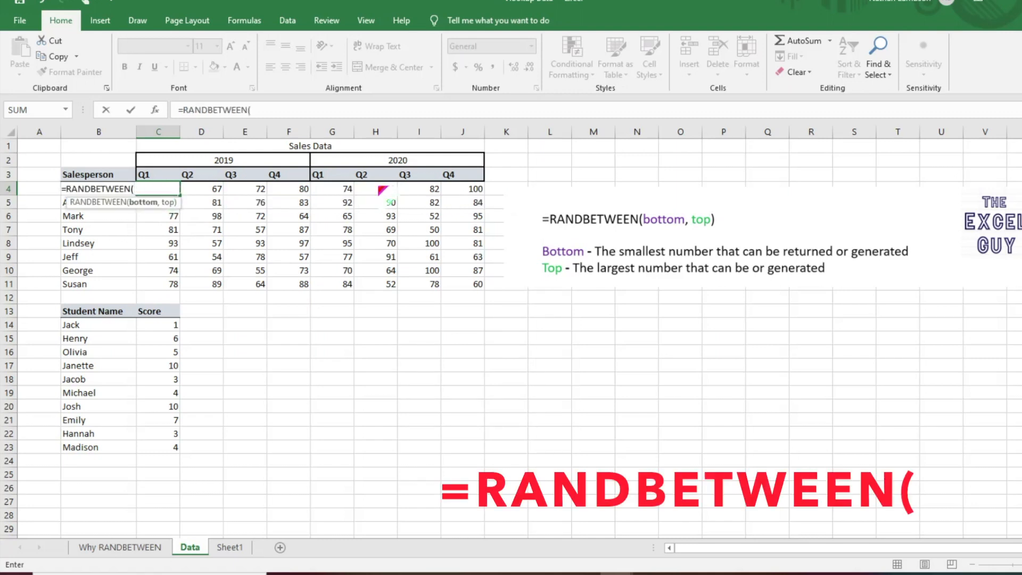
left_click(547, 176)
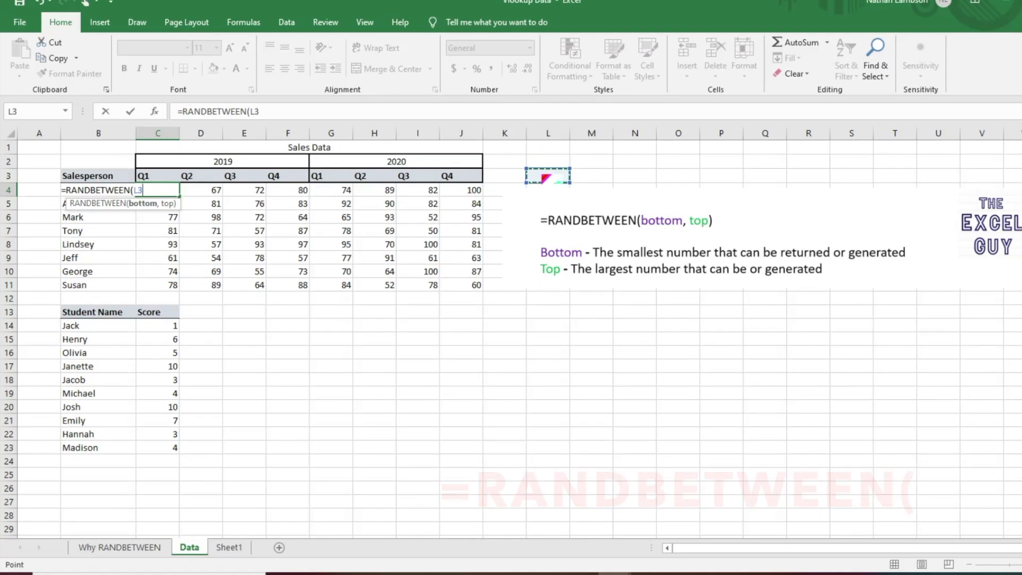
type(",")
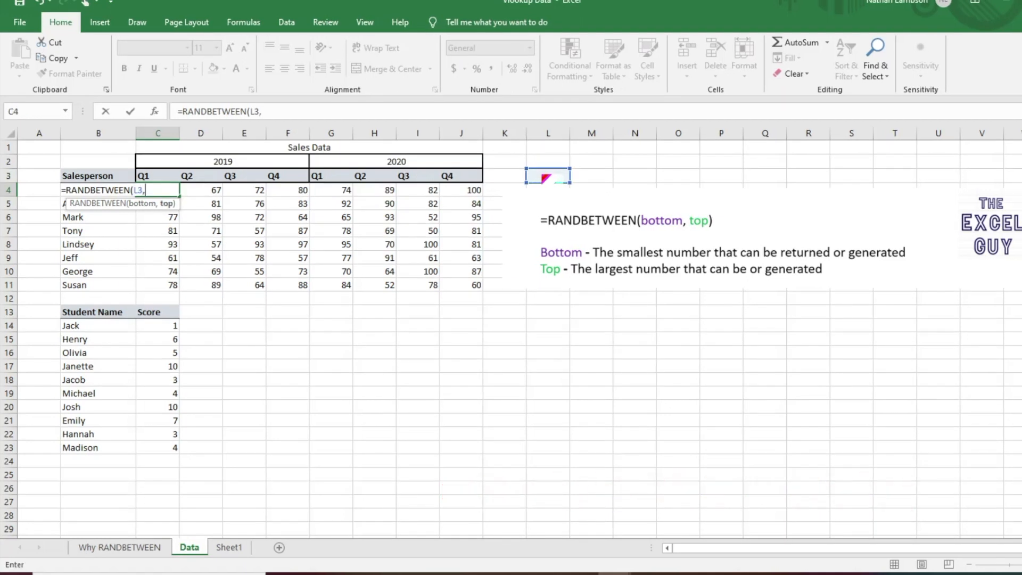
Add Min/Max labels with 50000 and 150000, then give Brian's Q1 value Comma Style.
left_click(591, 175)
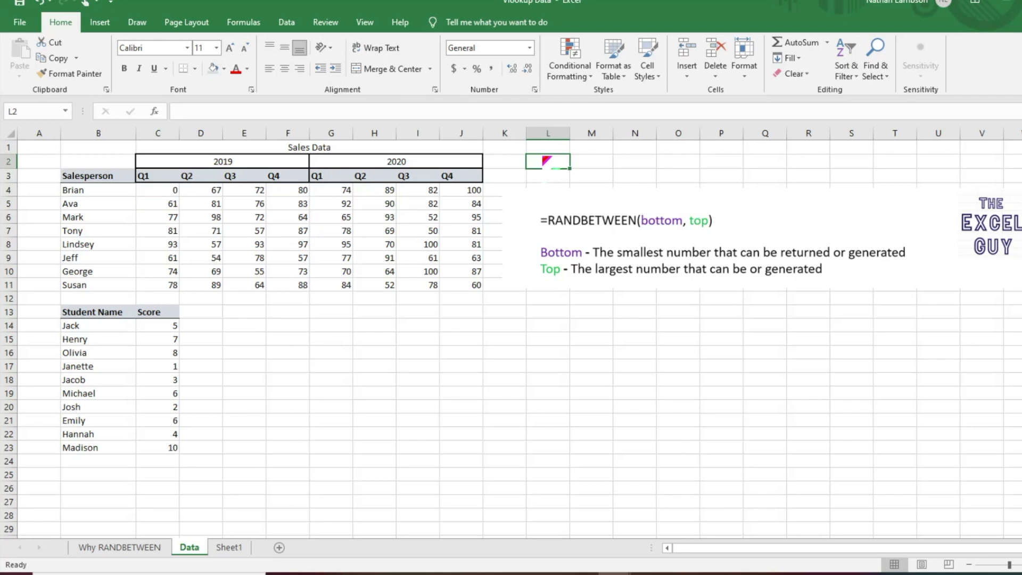
type("Max")
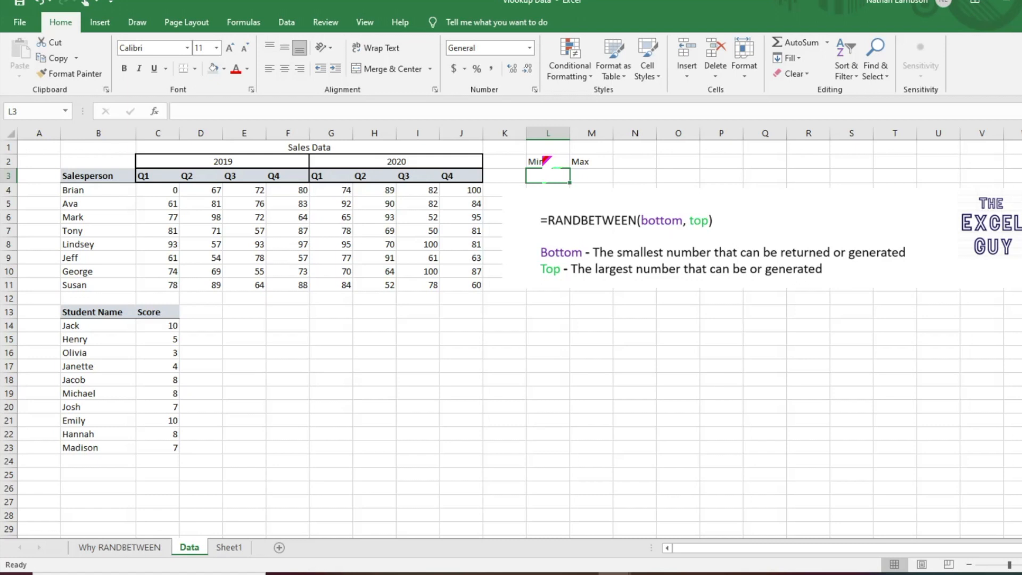
type("50000")
left_click(592, 175)
type("1")
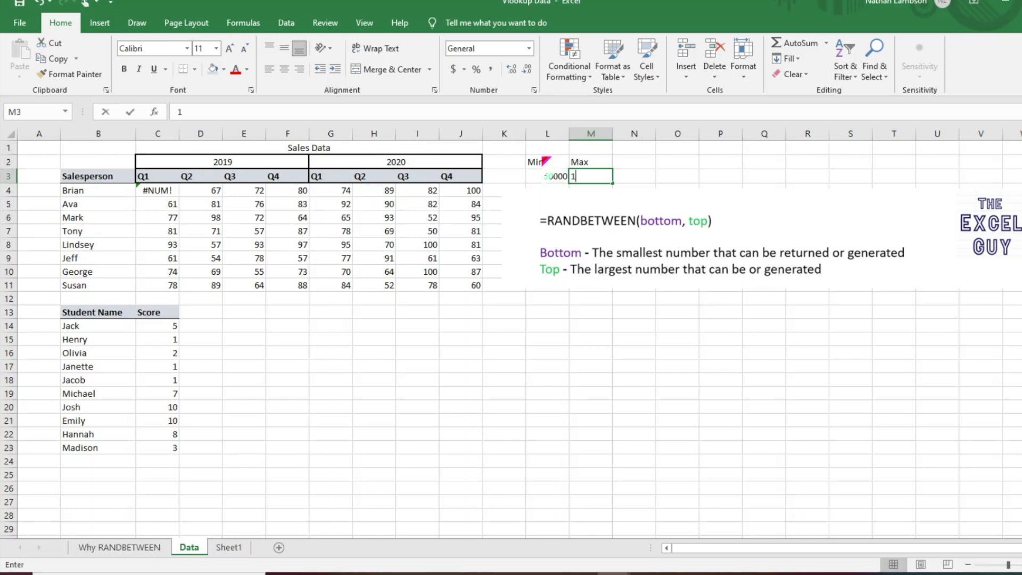
key("Enter")
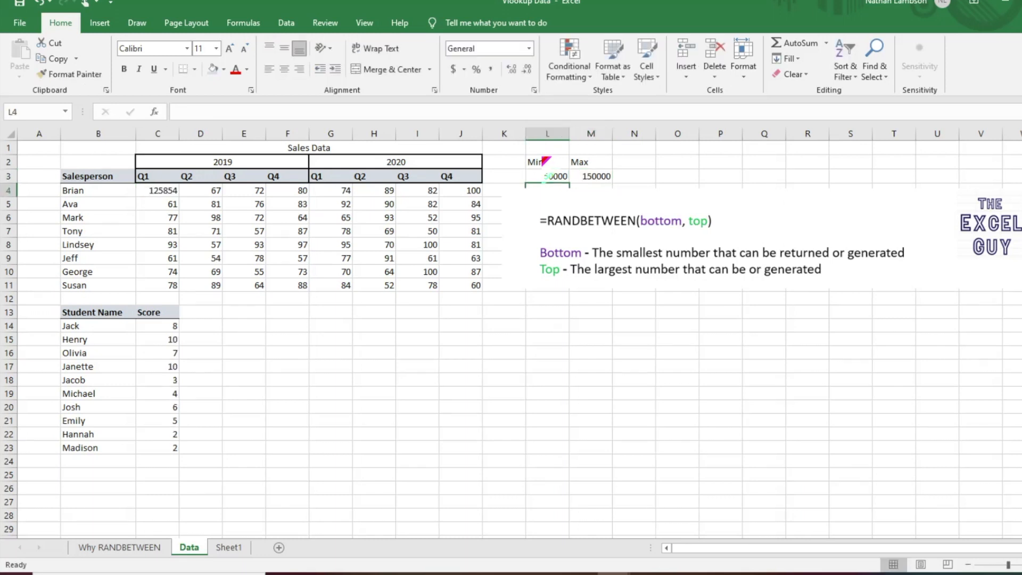
left_click(158, 189)
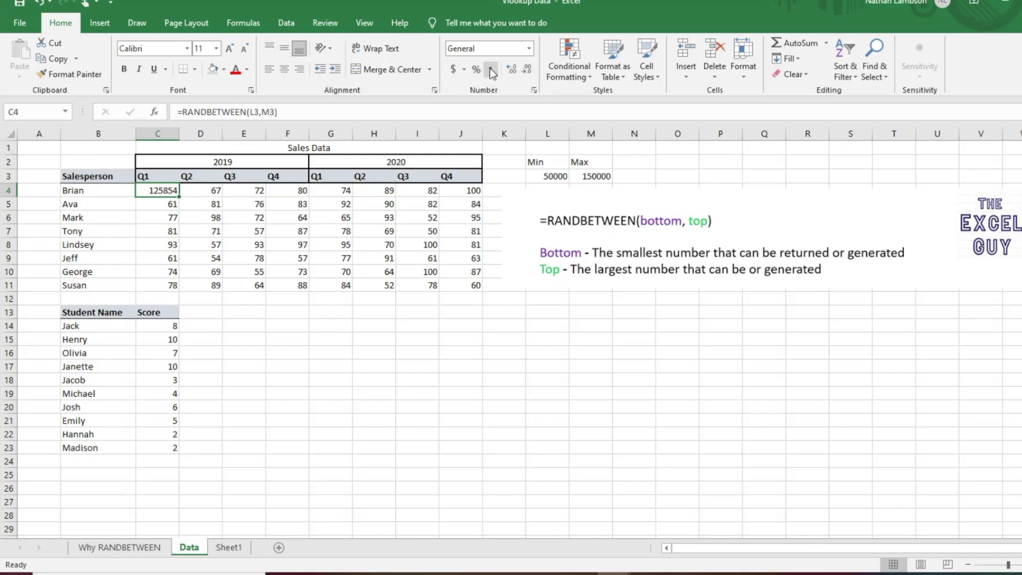
left_click(477, 70)
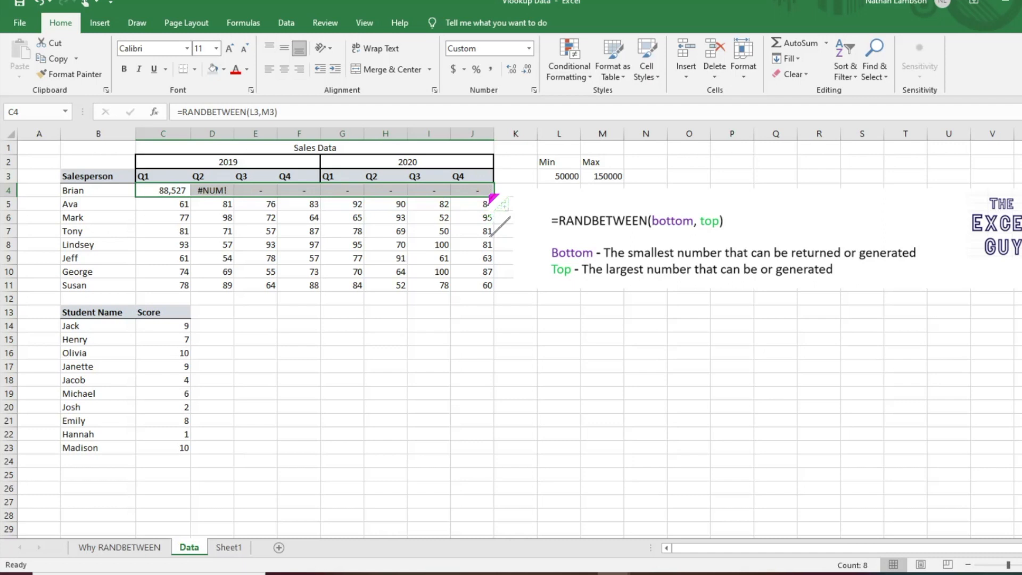
Lock the formula to $L$3 and $M$3 and copy it through every salesperson's quarters.
left_click_drag(493, 198, 493, 286)
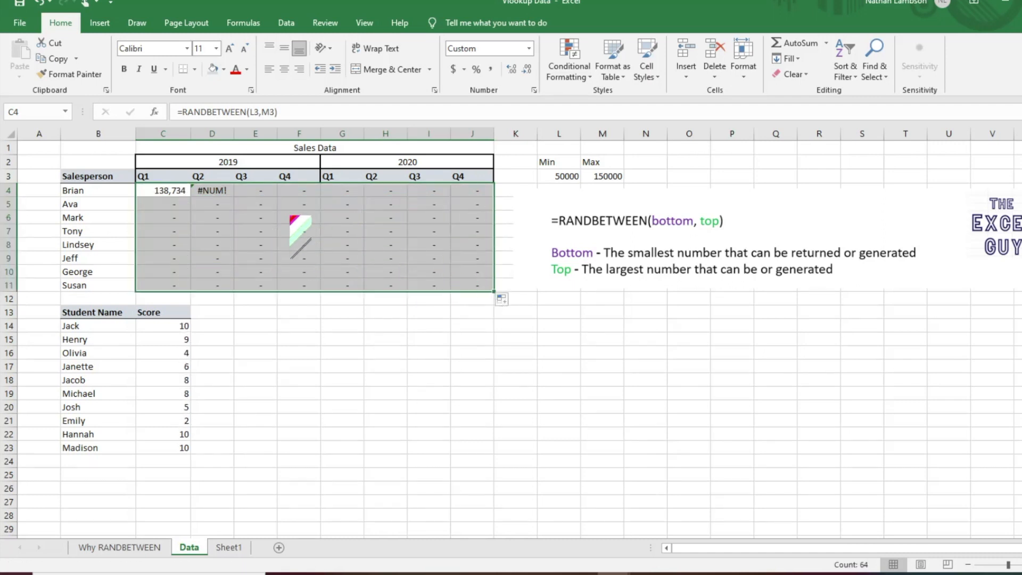
mouse_move(196, 234)
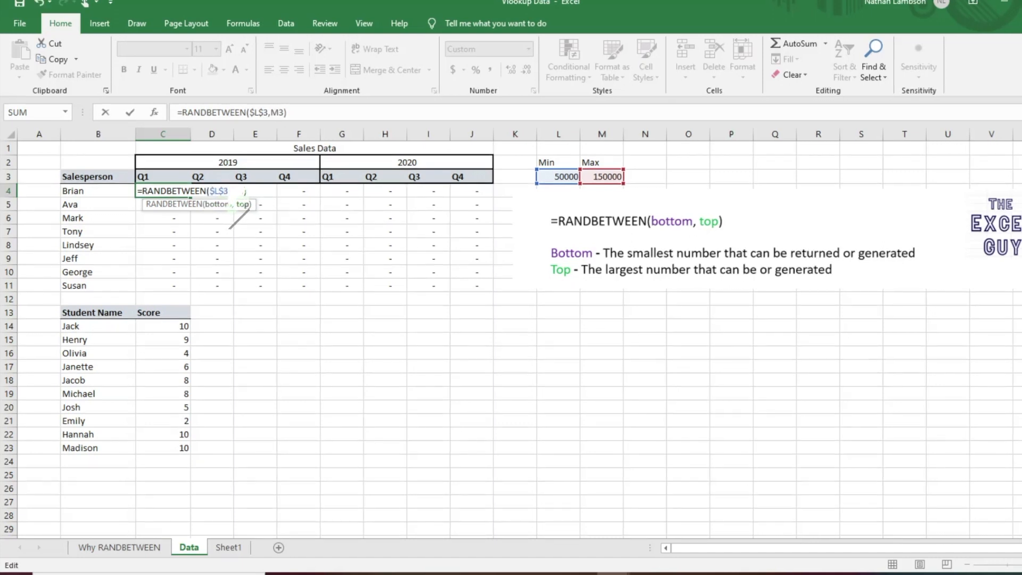
key("f4")
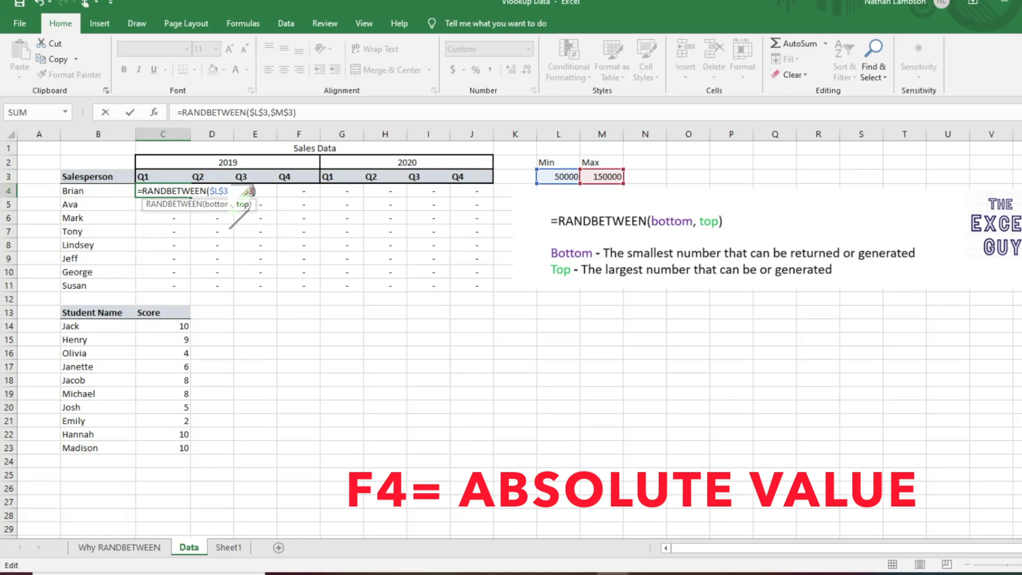
left_click(600, 176)
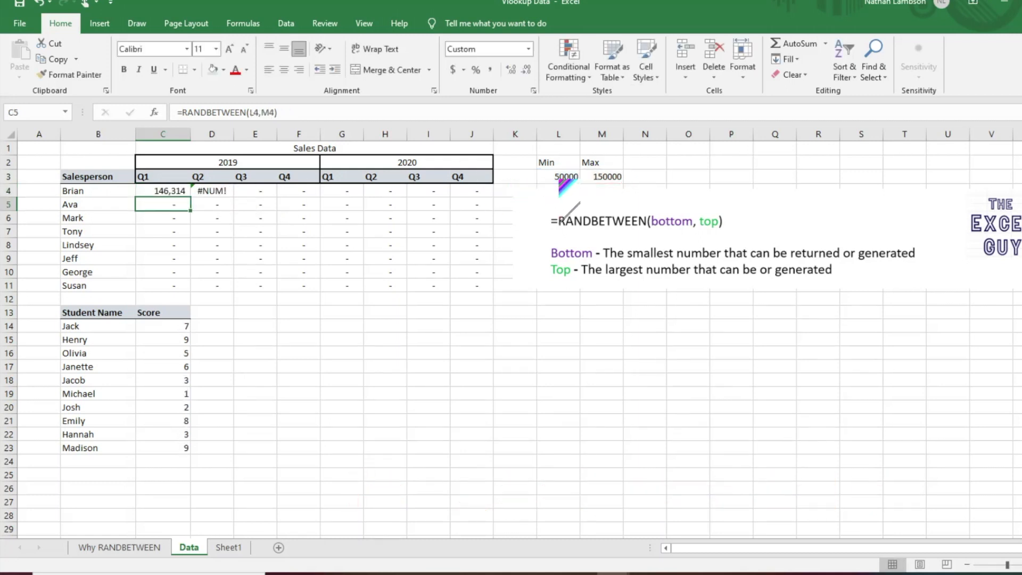
left_click(162, 190)
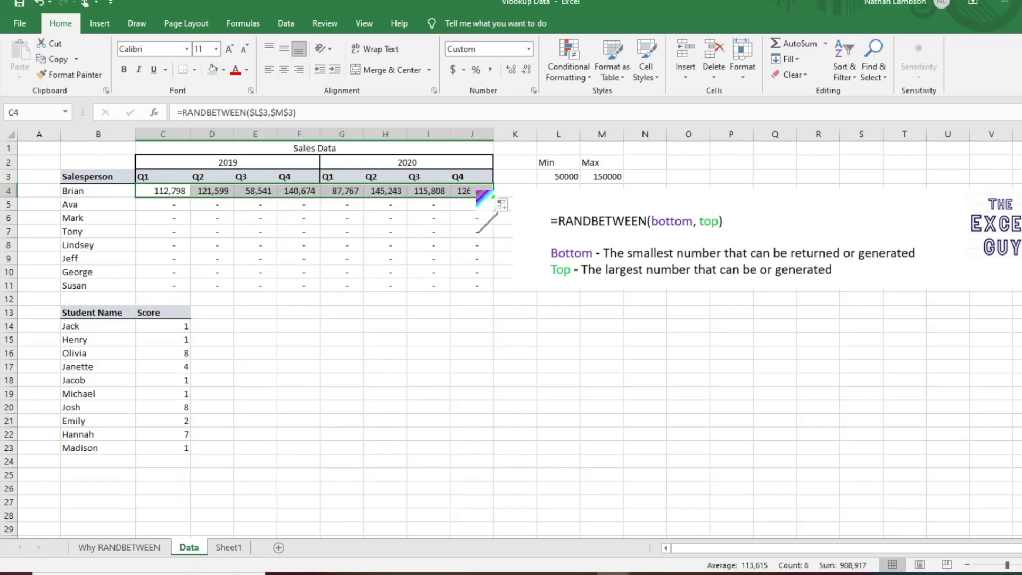
left_click_drag(475, 198, 495, 286)
type("10")
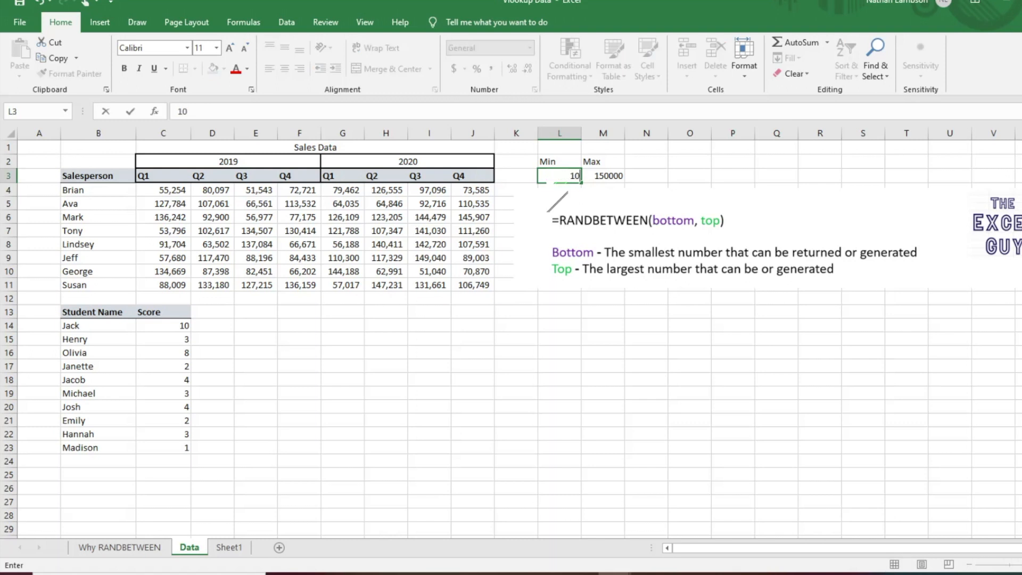
Set Min to 100000 and Max to 10000000, then select the 2020 Q4 column.
key("enter")
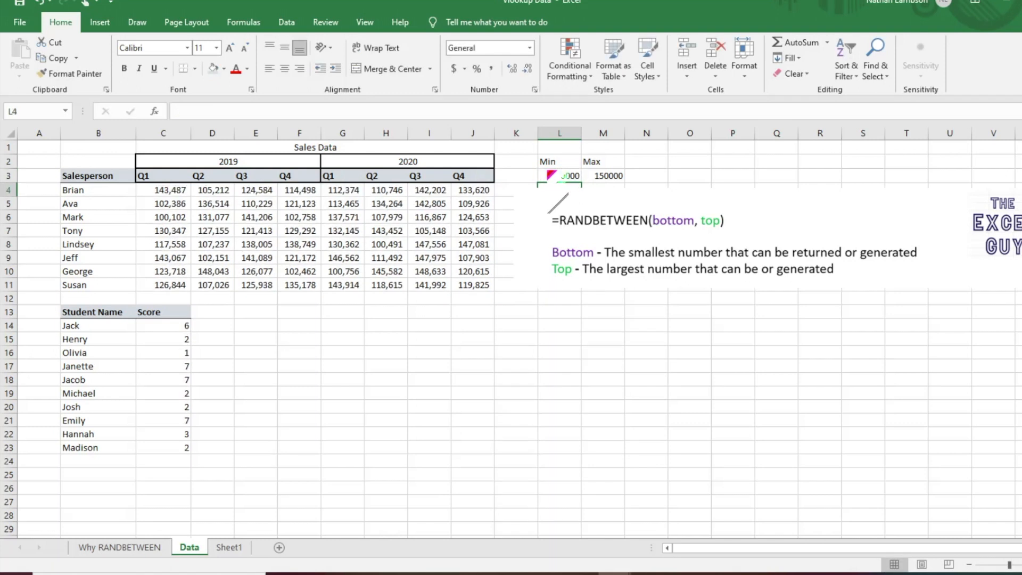
left_click(603, 175)
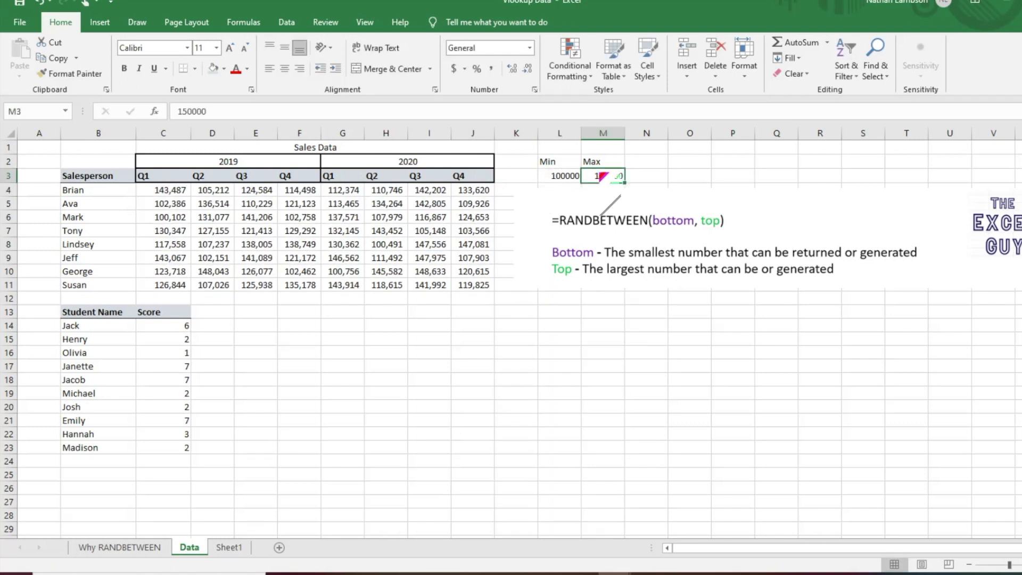
type("10000000")
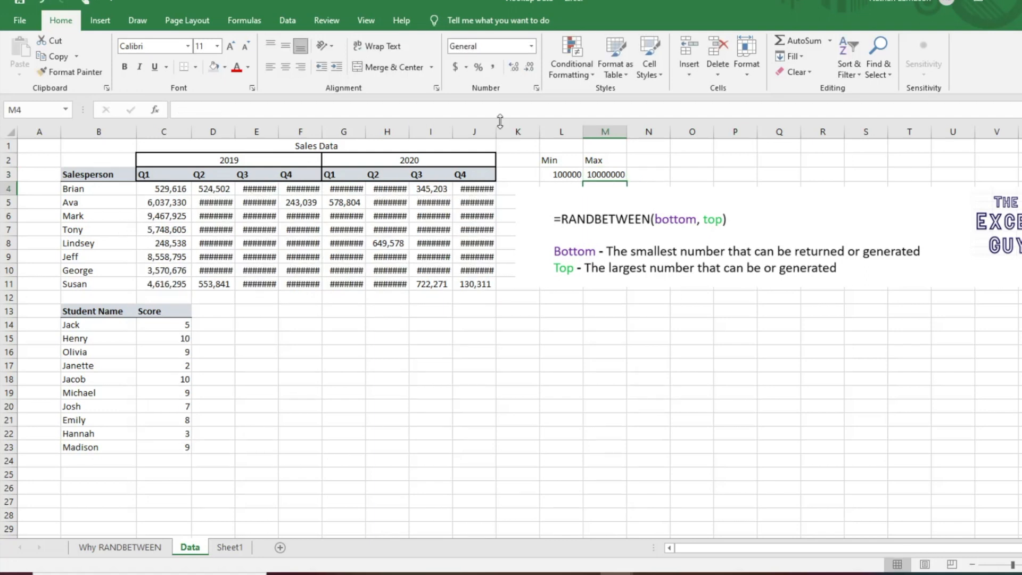
left_click(473, 132)
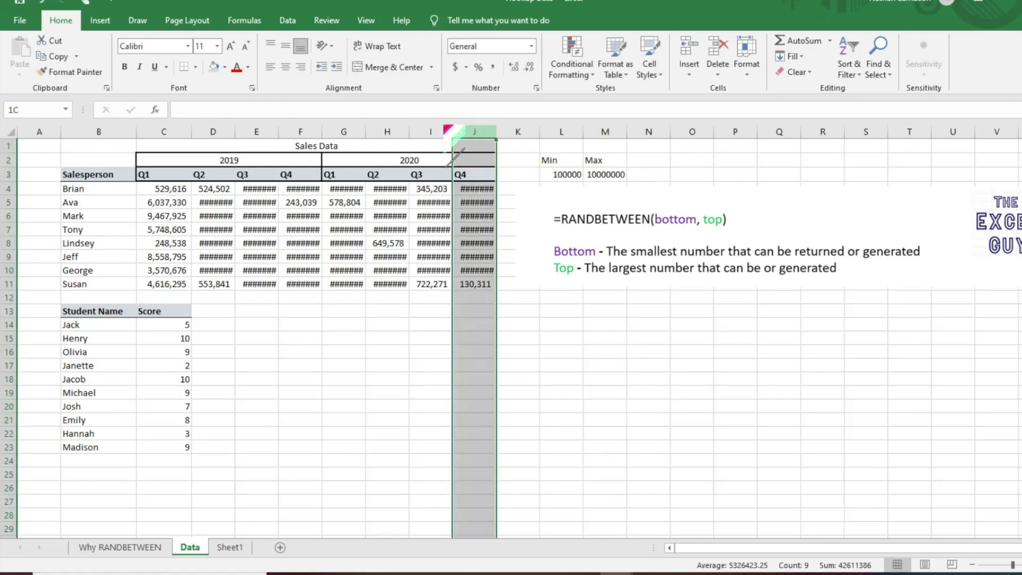